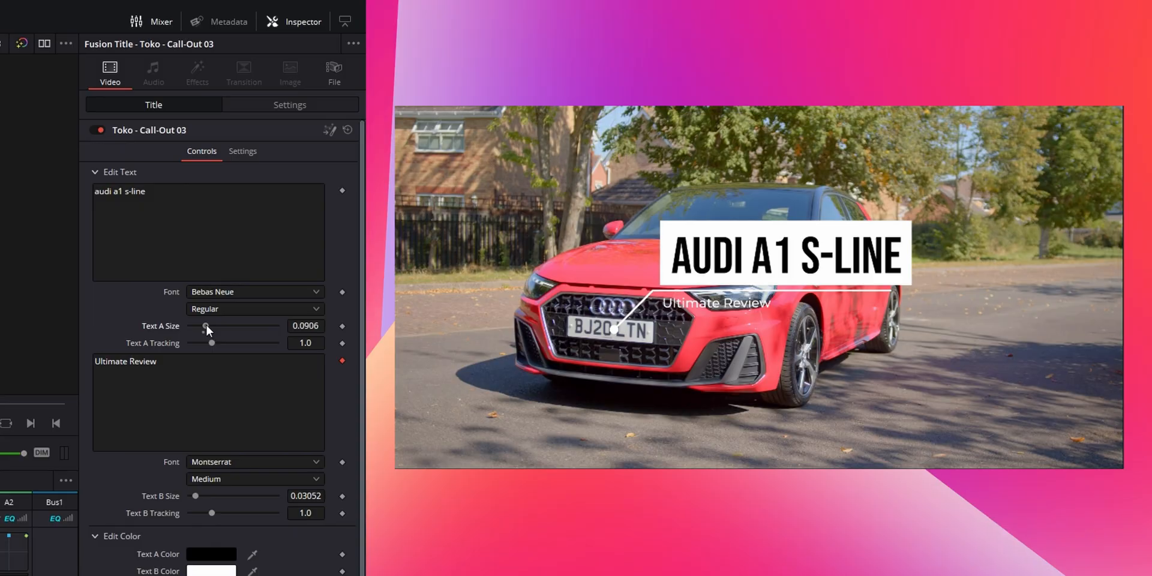
Adjust the Text A size of the AUDI A1 S-LINE call-out subtitled Ultimate Review.
left_click(610, 40)
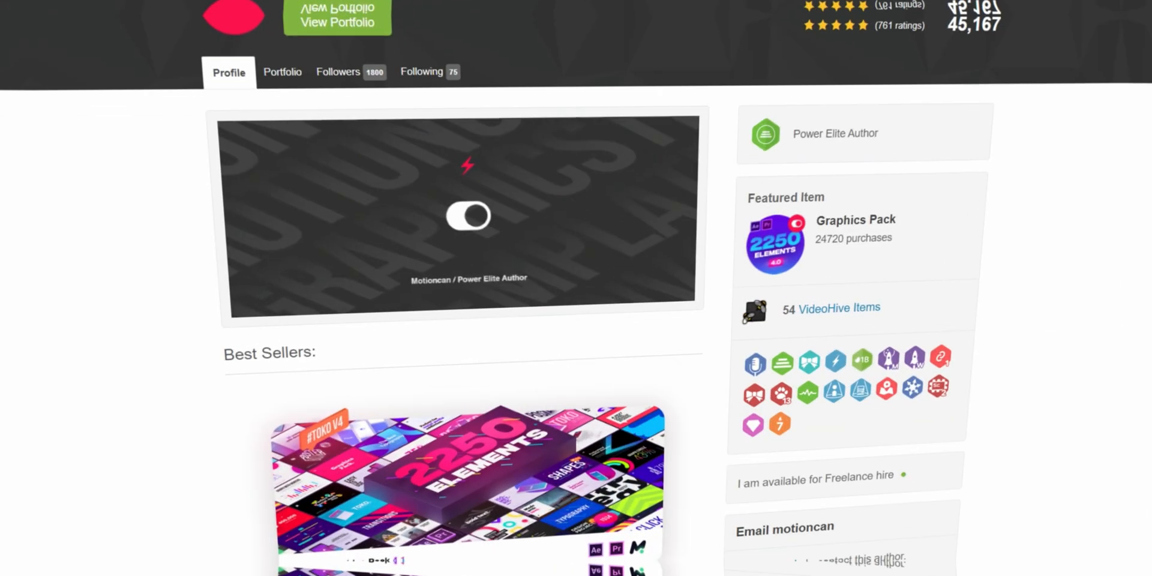
Scroll the author's VideoHive profile through the Best Sellers with the 2250 Elements Graphics Pack.
scroll("up", 3)
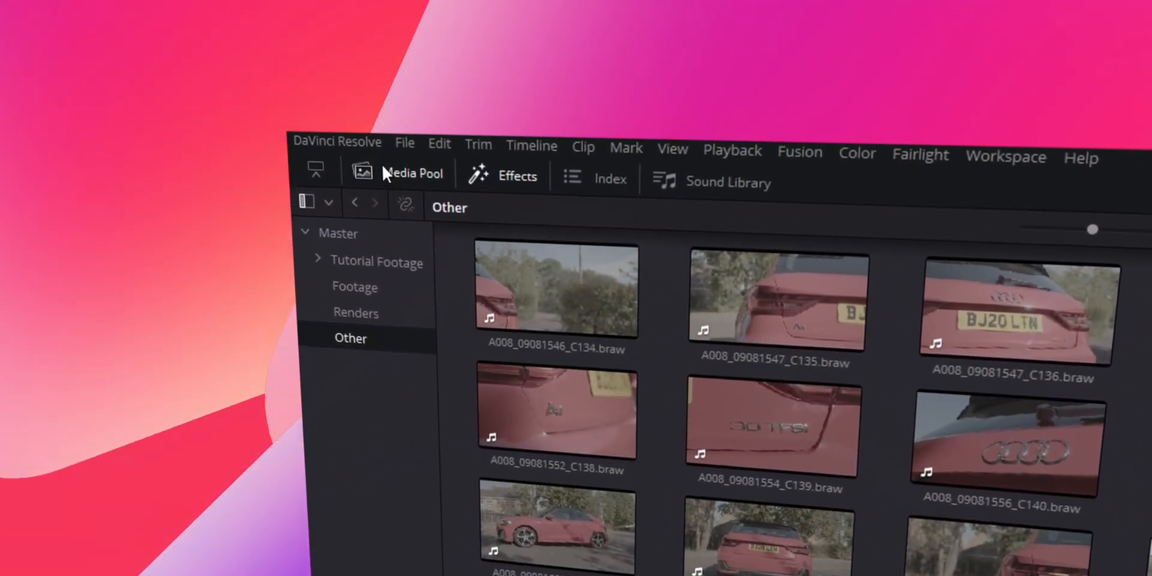
Browse the Toko Flat Transitions, Social Media and Backgrounds collections in the Effects library.
left_click(516, 178)
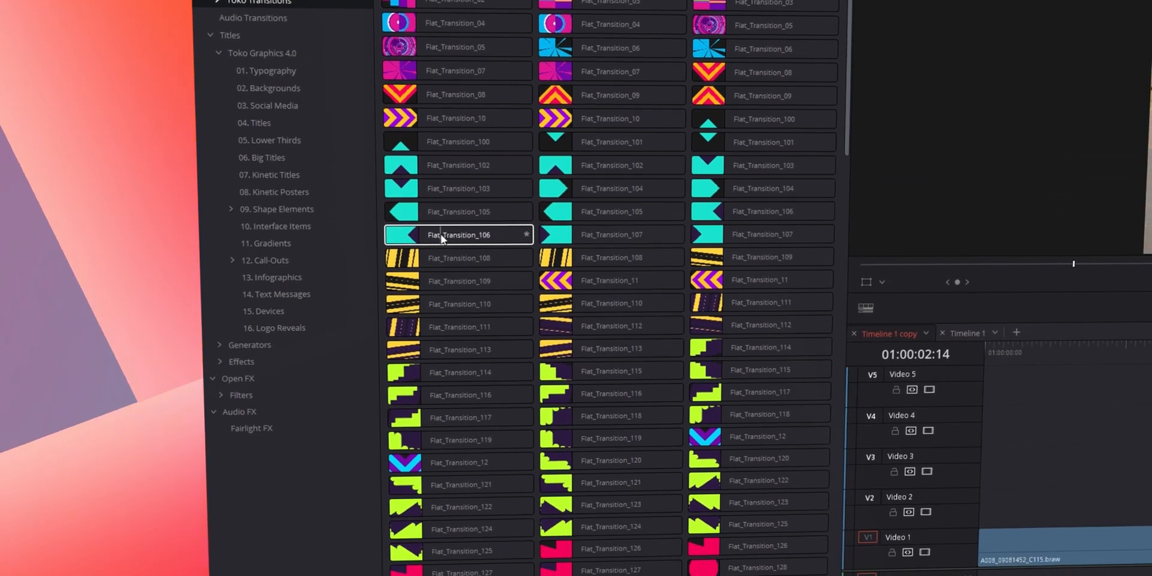
scroll("down", 3)
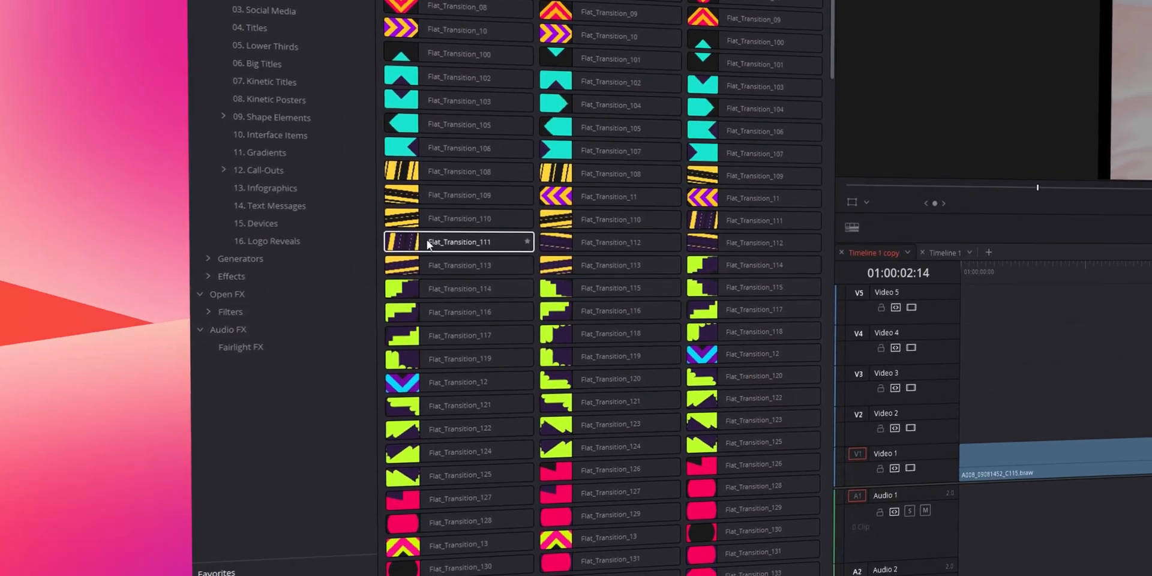
scroll("up", 3)
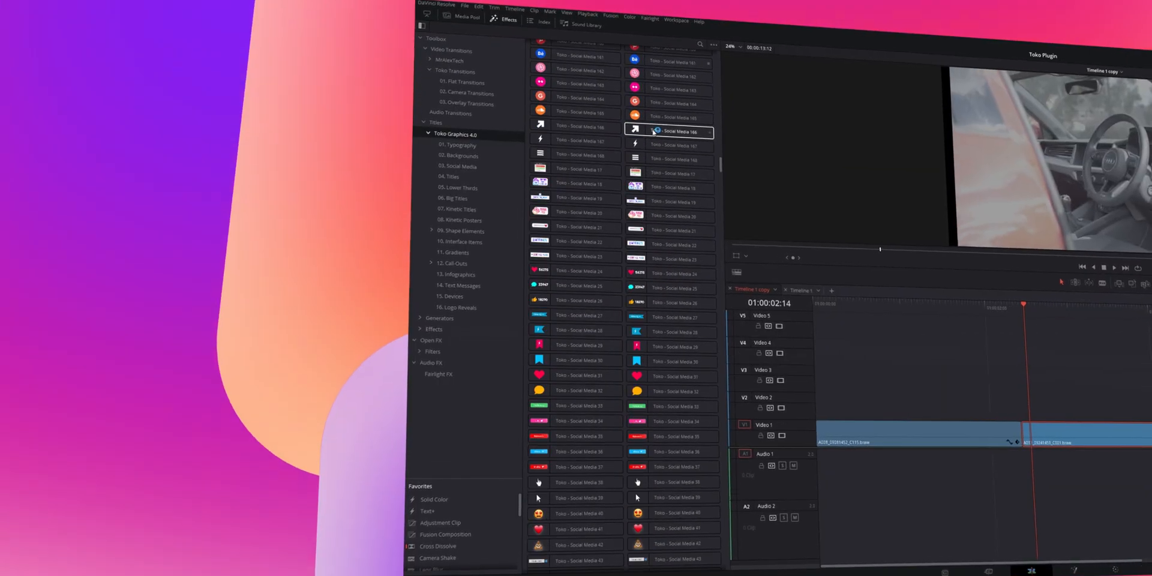
left_click(457, 209)
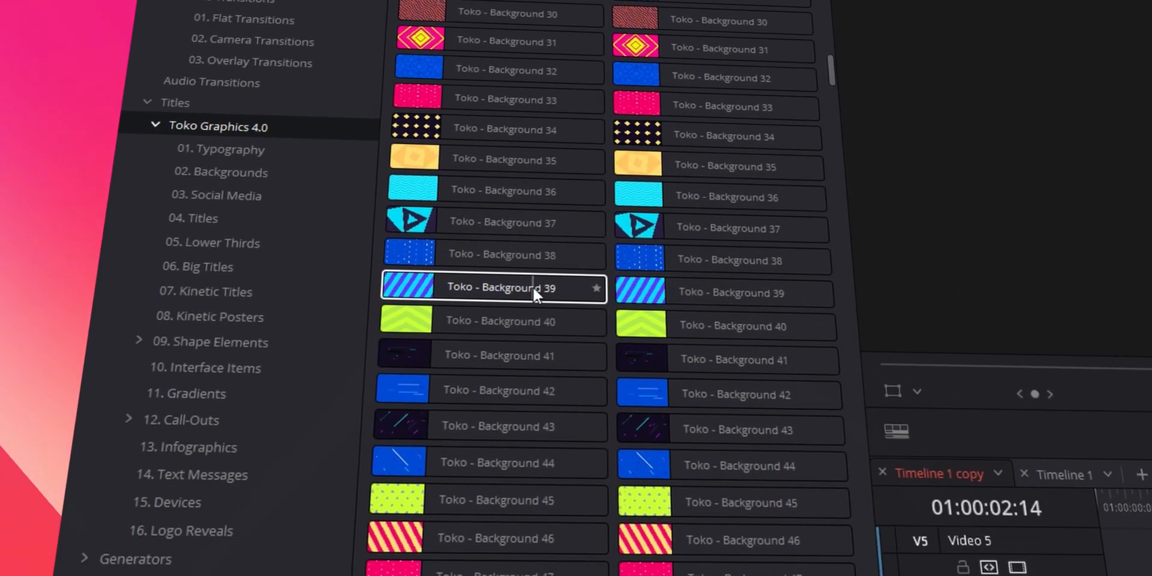
scroll("down", 3)
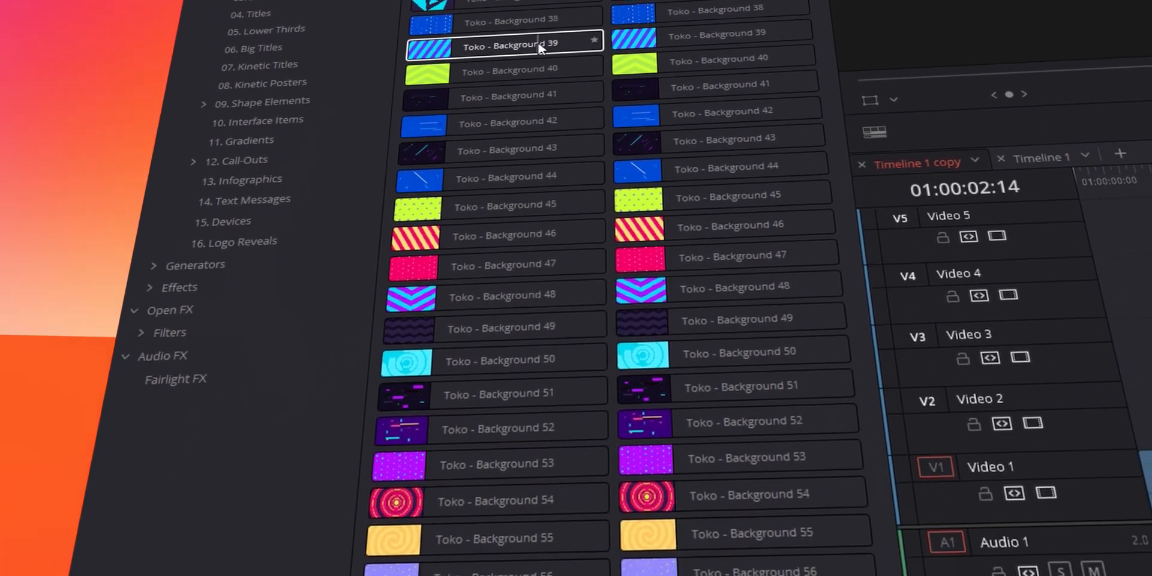
scroll("down", 3)
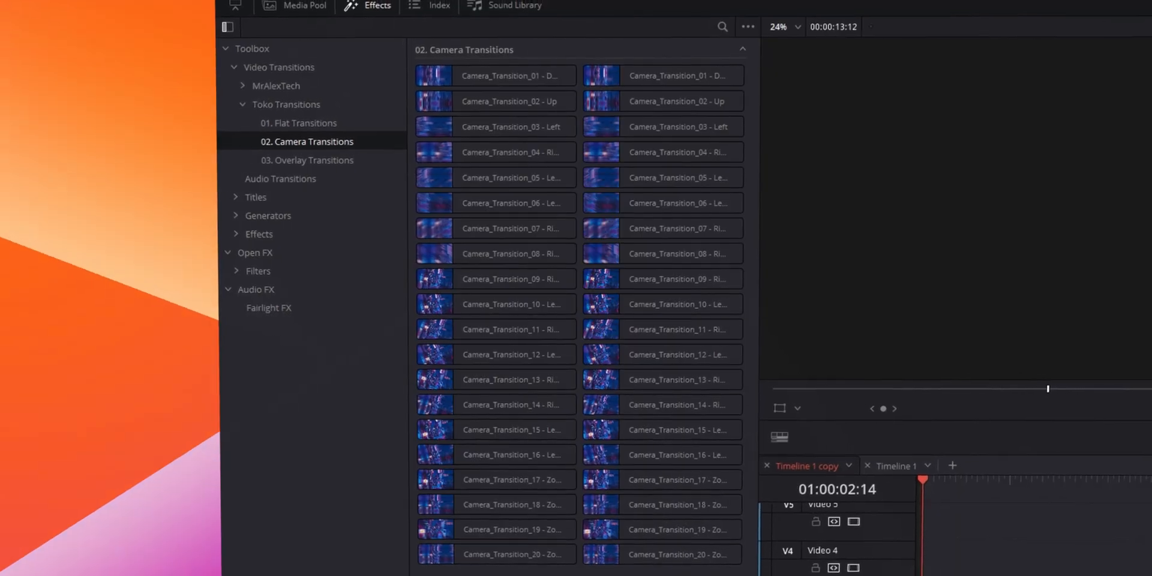
Apply Toko Camera Transitions to the cuts between the car clips on Video 1.
left_click(299, 123)
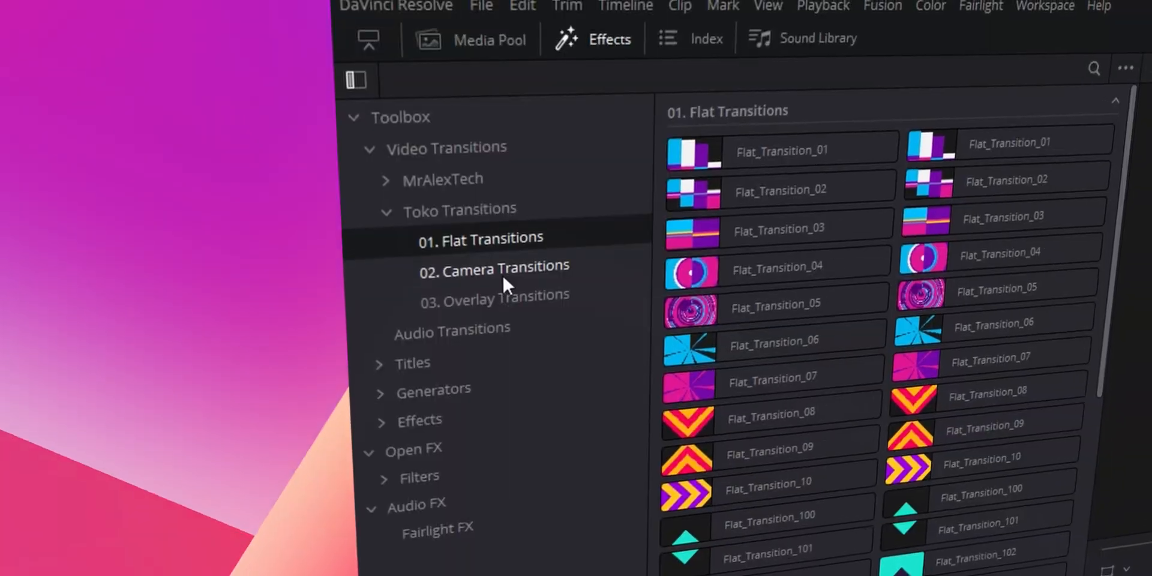
left_click(493, 265)
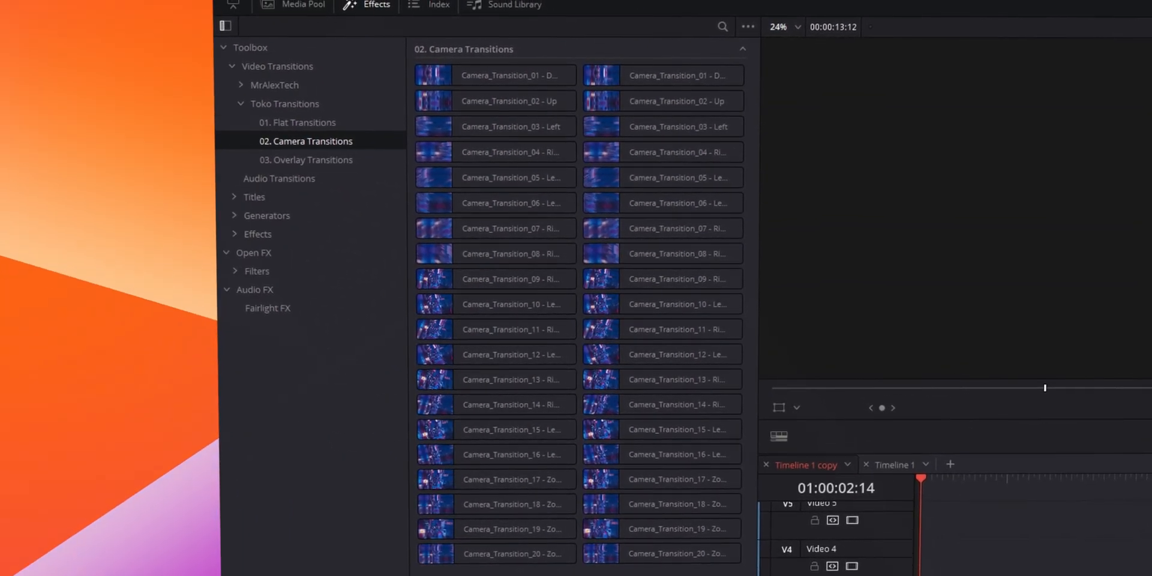
left_click(661, 151)
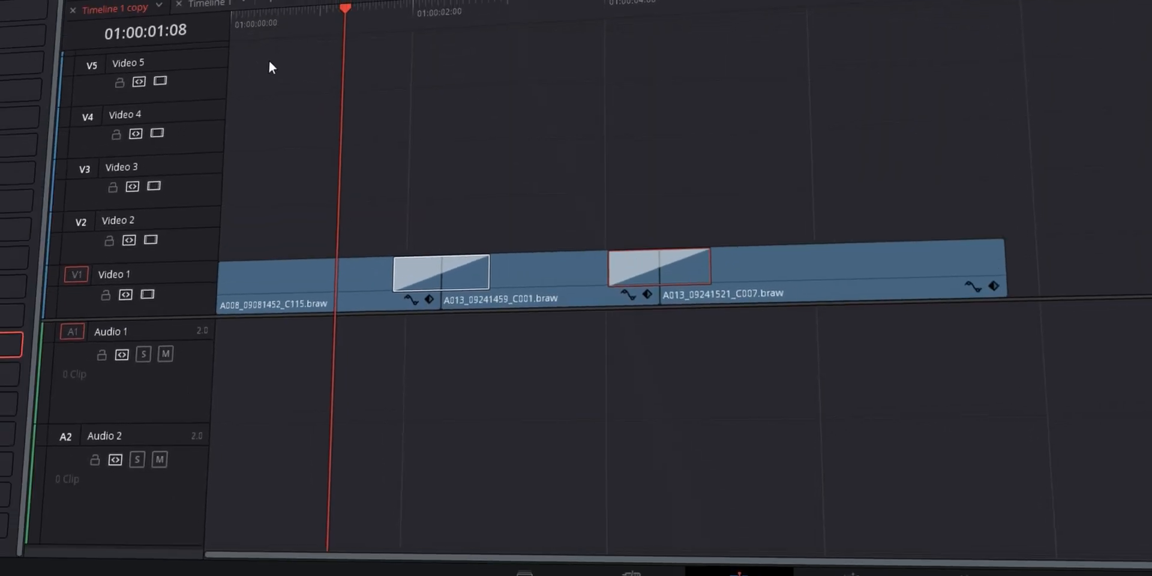
left_click(377, 5)
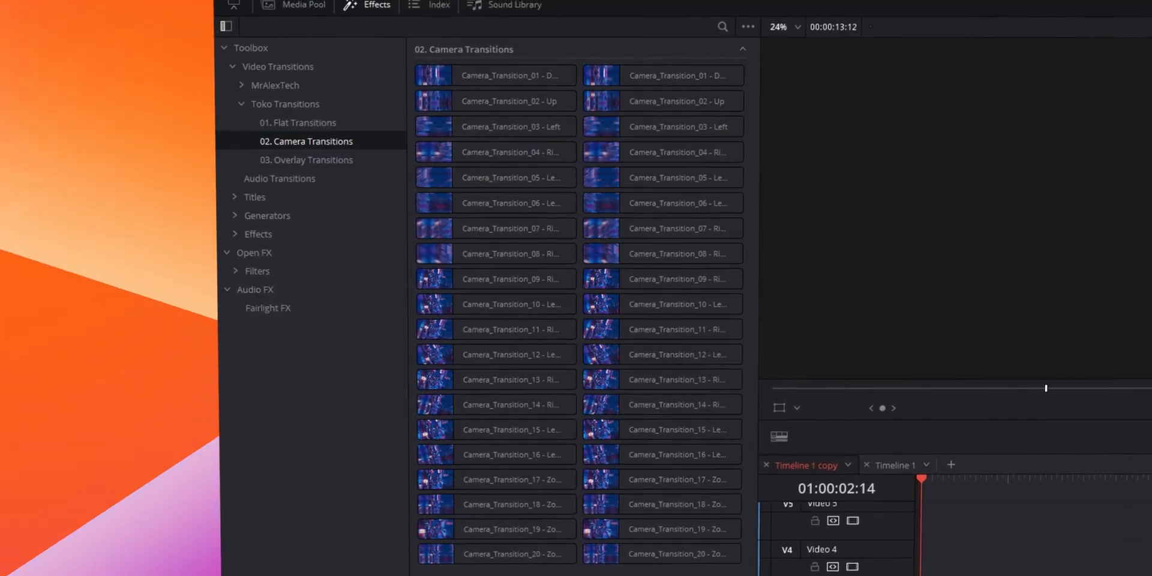
left_click(660, 101)
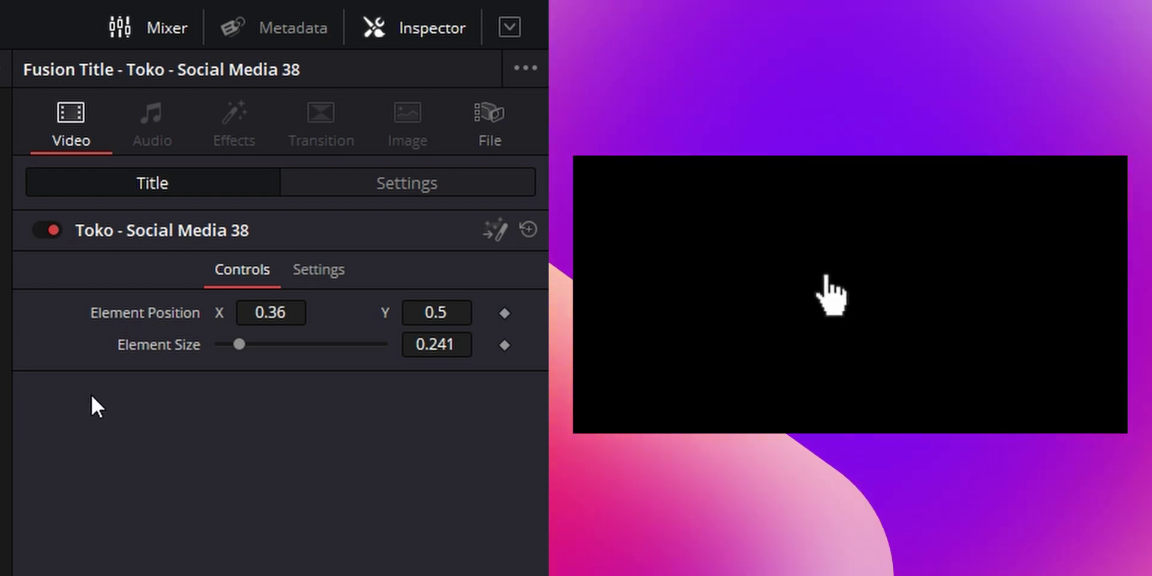
Reposition the Toko Social Media 38 Subscribed button and play it back.
left_click_drag(238, 344, 273, 345)
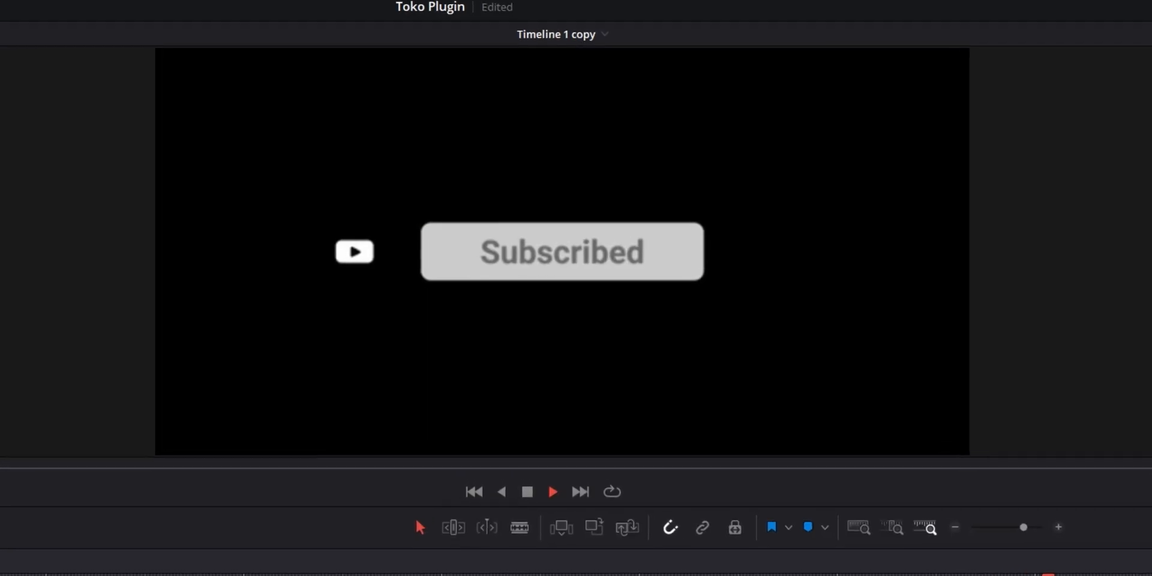
left_click(552, 492)
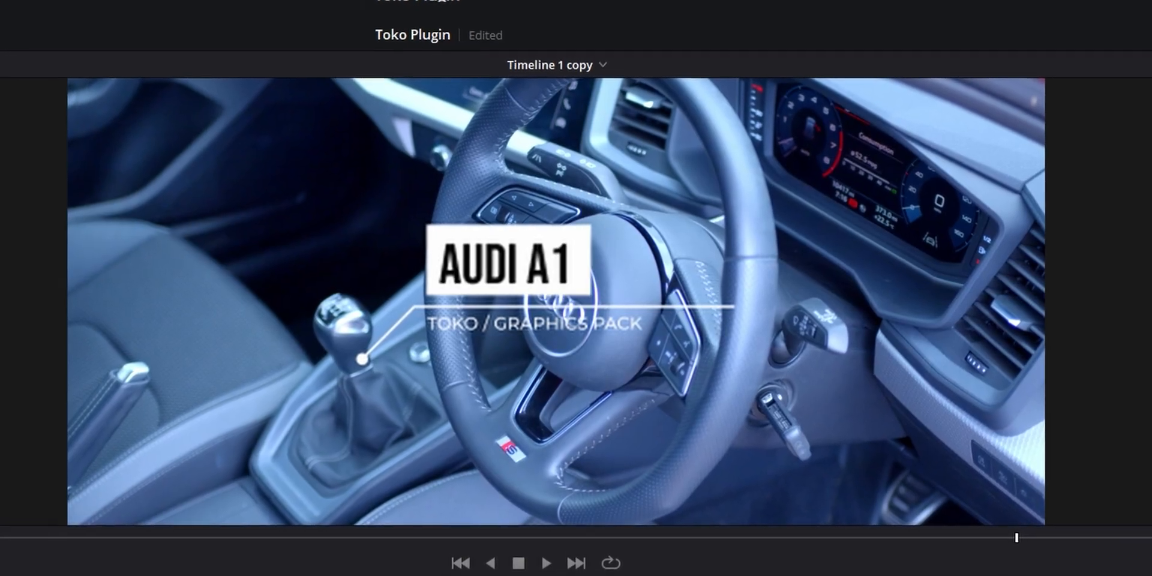
Aim the AUDI A1 call-out subtitled TOKO / GRAPHICS PACK at the gear stick.
left_click(545, 563)
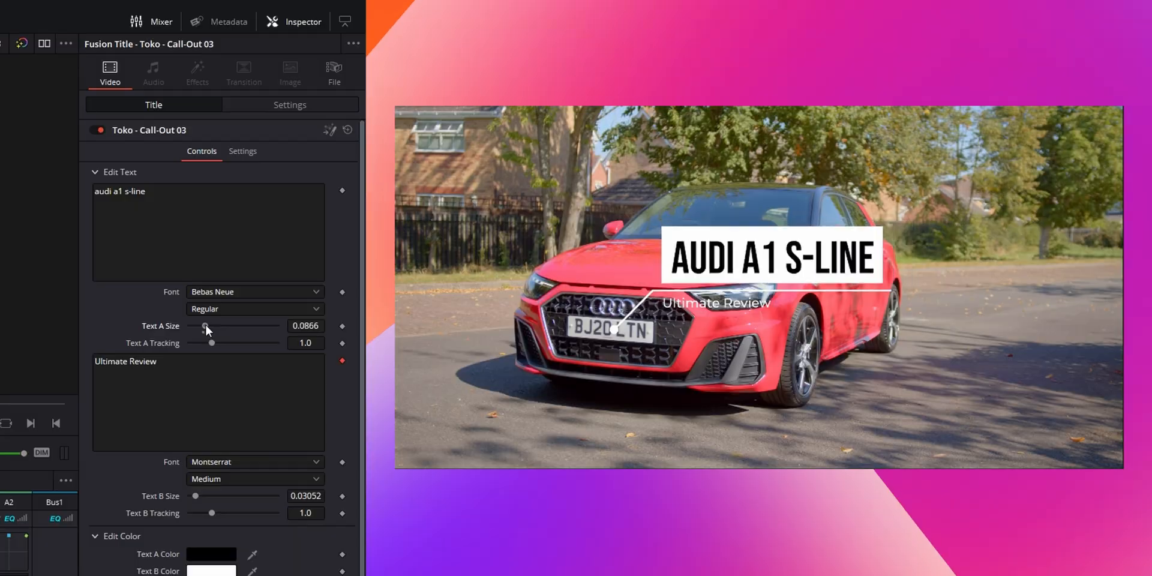
Enlarge the call-out's main title and drop the rendered Call-Out 03 clip onto Video 2.
left_click_drag(206, 326, 207, 327)
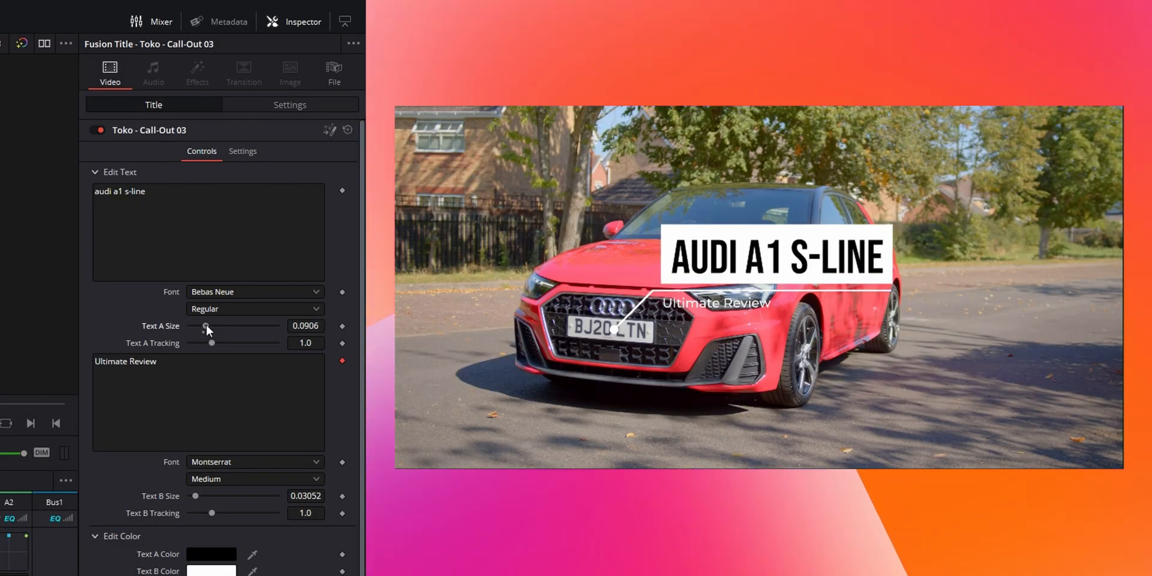
scroll("down", 3)
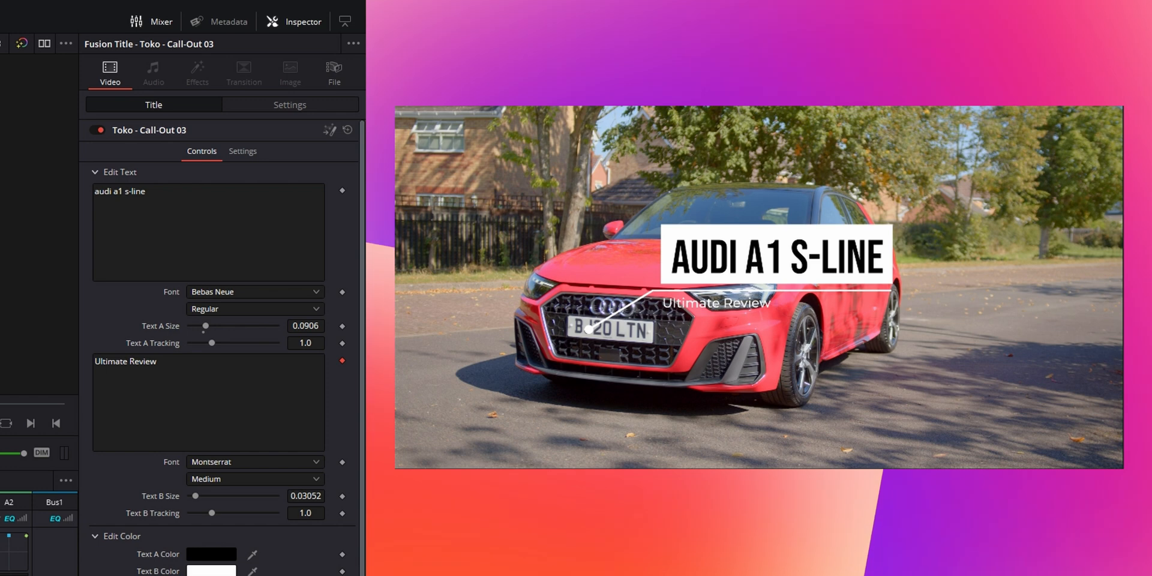
left_click(289, 104)
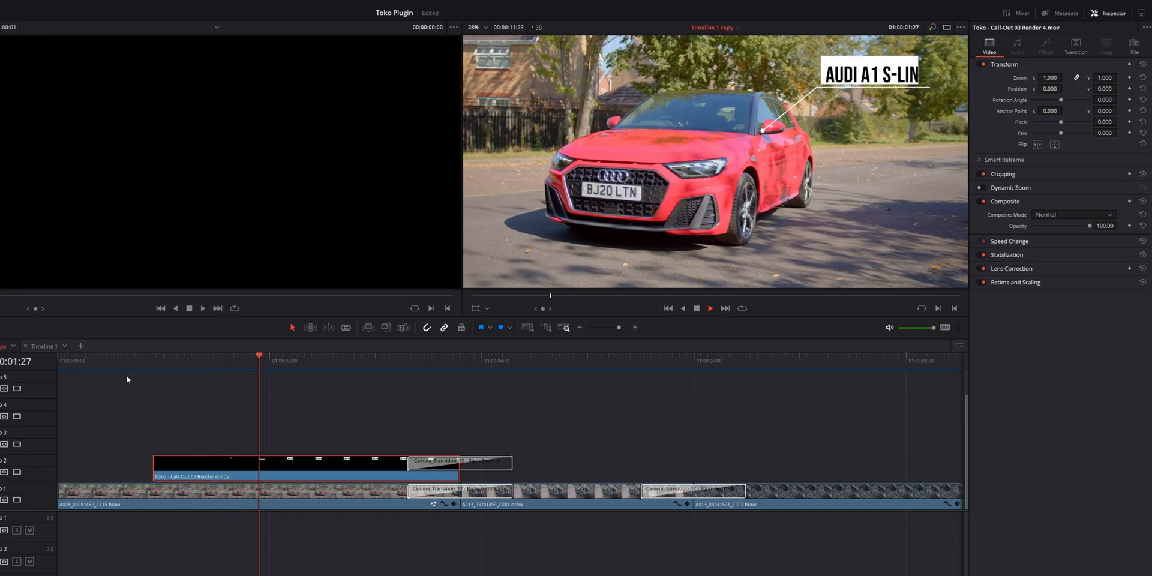
left_click(516, 361)
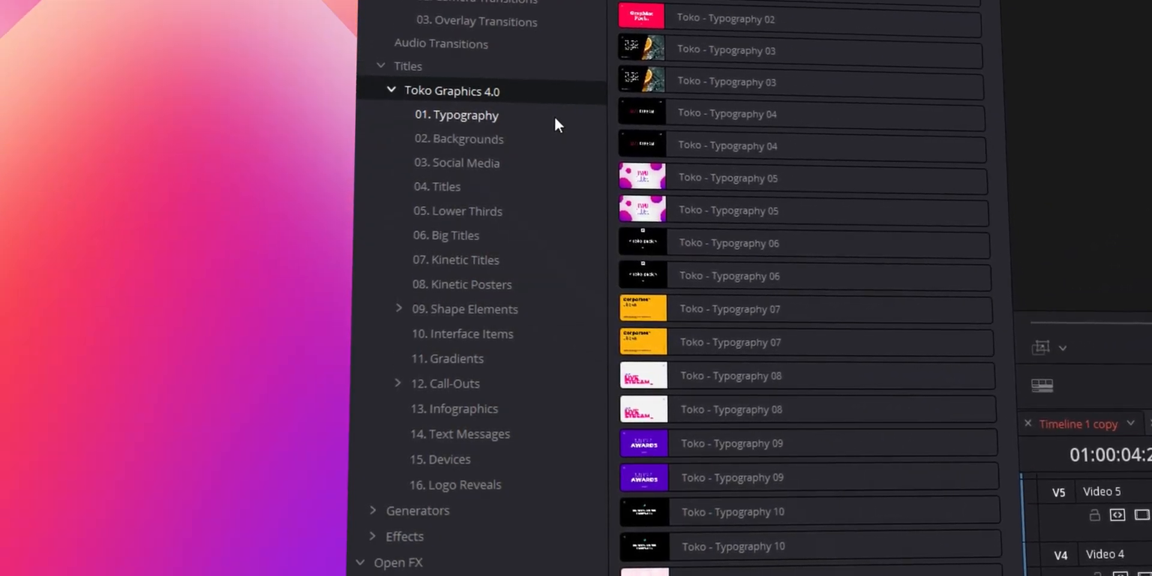
Add a Toko Text Message 04 bubble reading They are fully customisable.
left_click(459, 433)
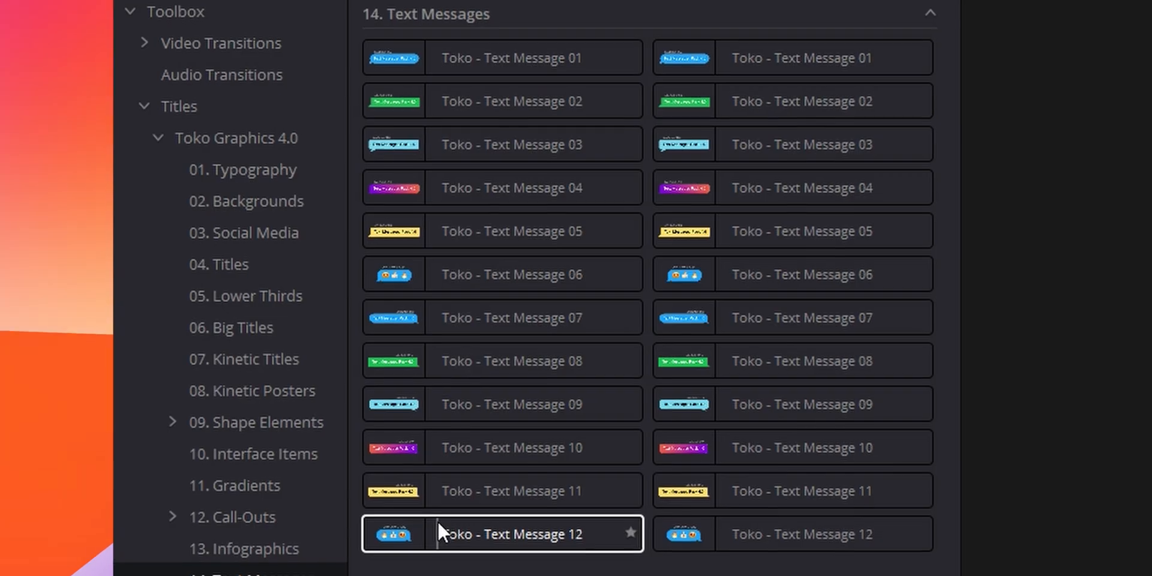
double_click(501, 534)
type("THe")
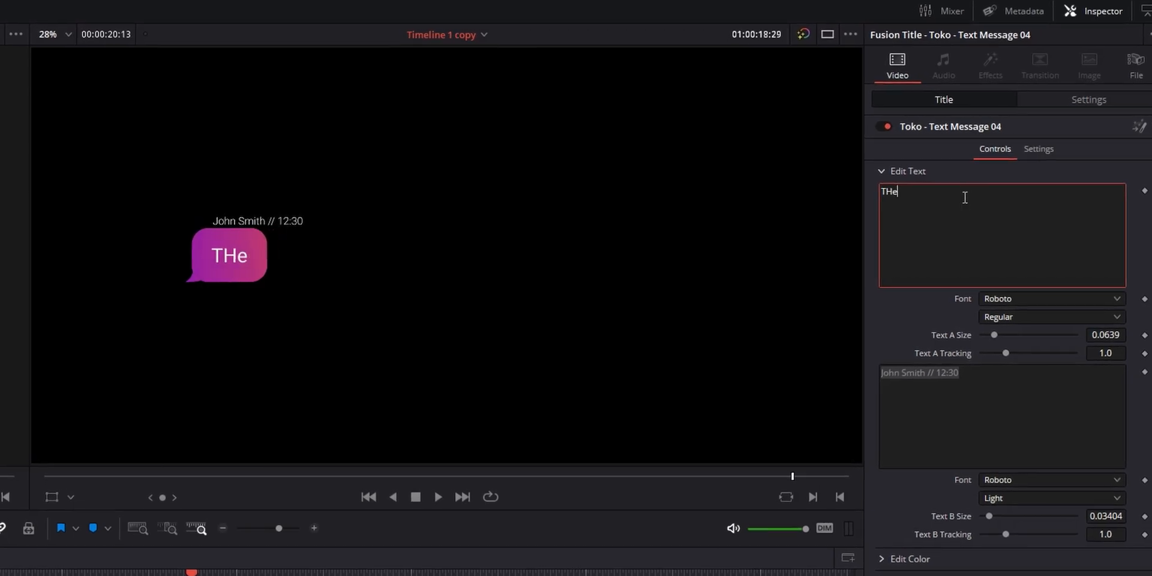
type("They are fully customisable")
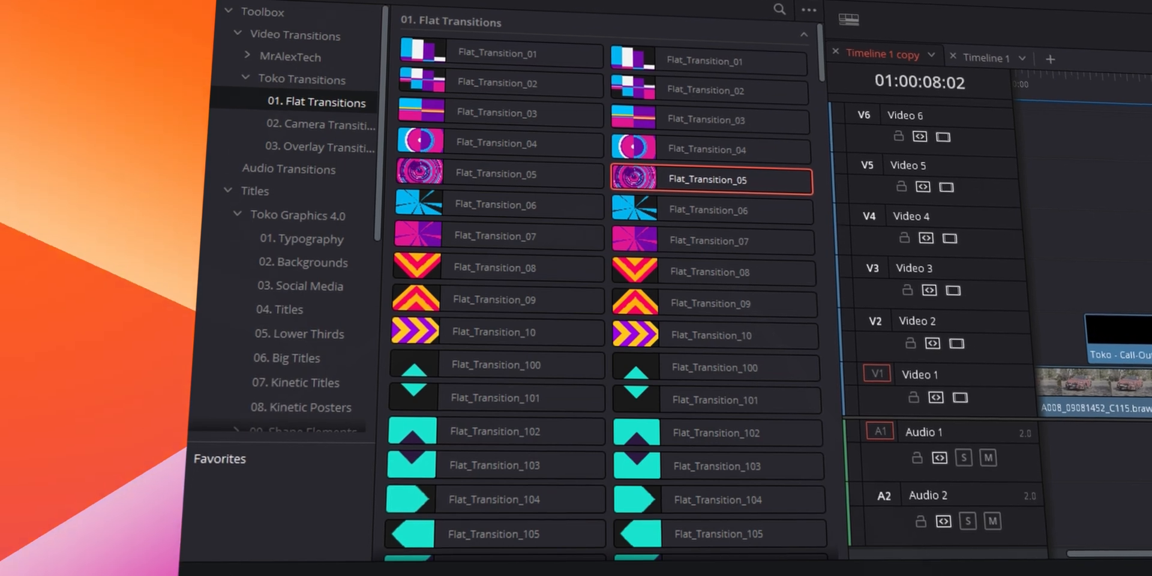
Recolour Flat_Transition_05's pink ring bright green and its purple ring dark green.
left_click(712, 333)
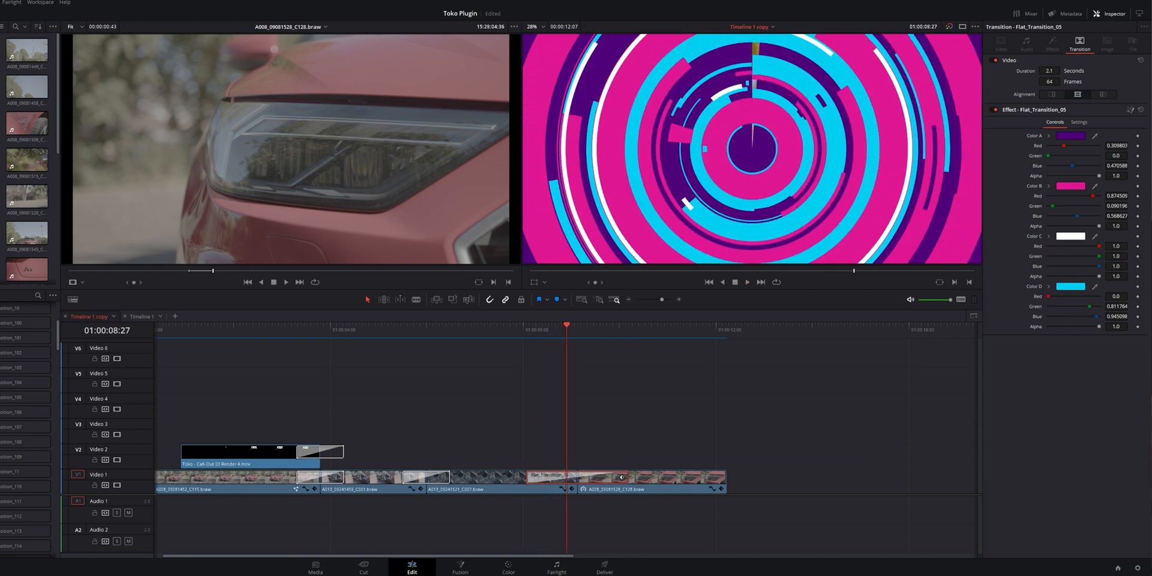
mouse_move(1073, 227)
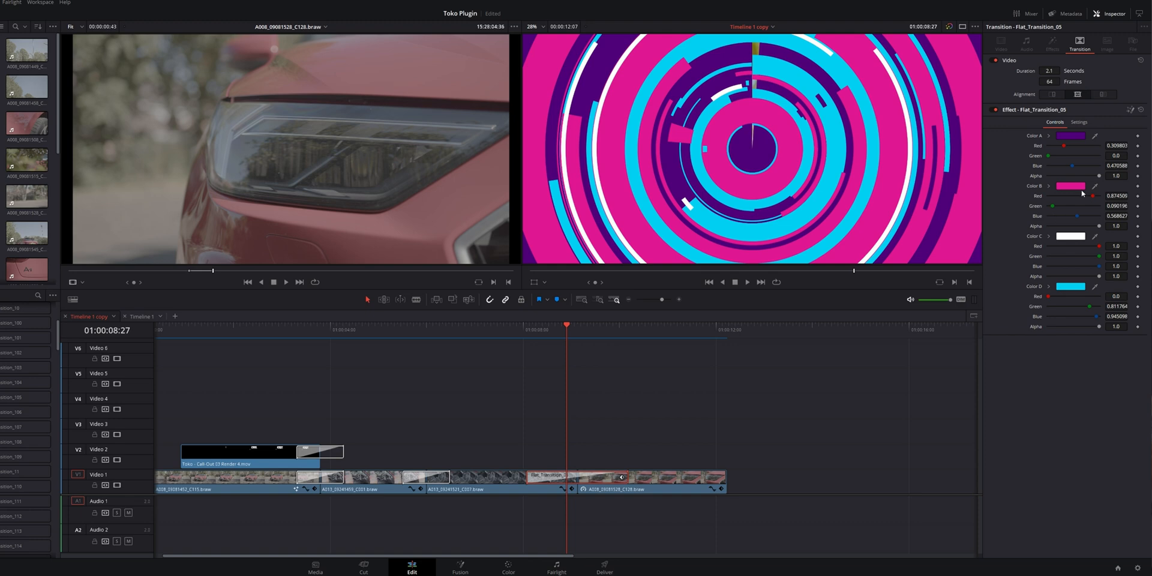
left_click(1071, 186)
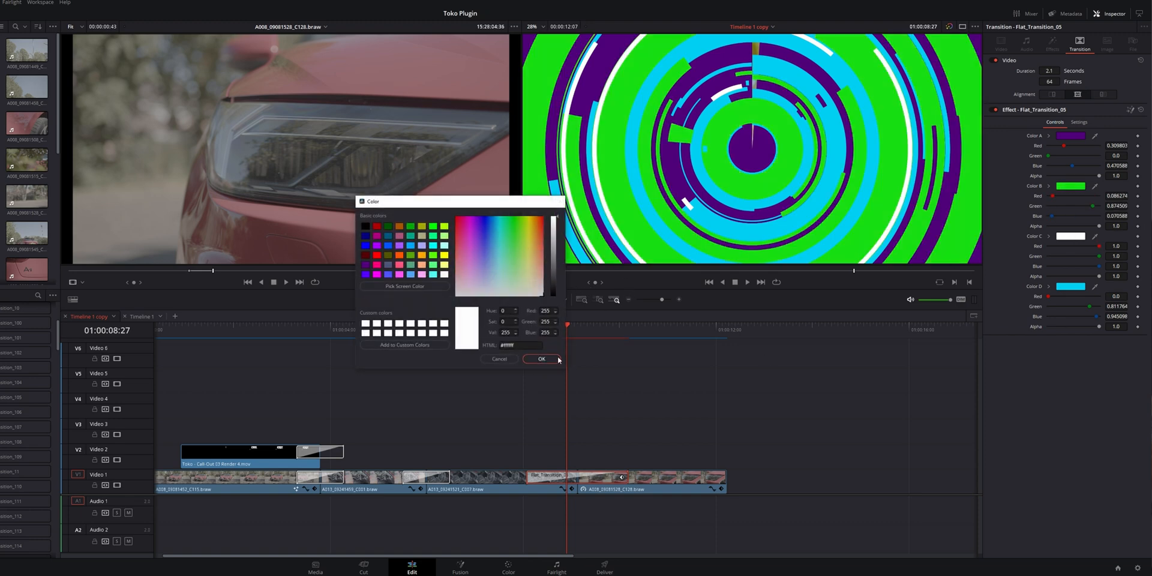
left_click(499, 224)
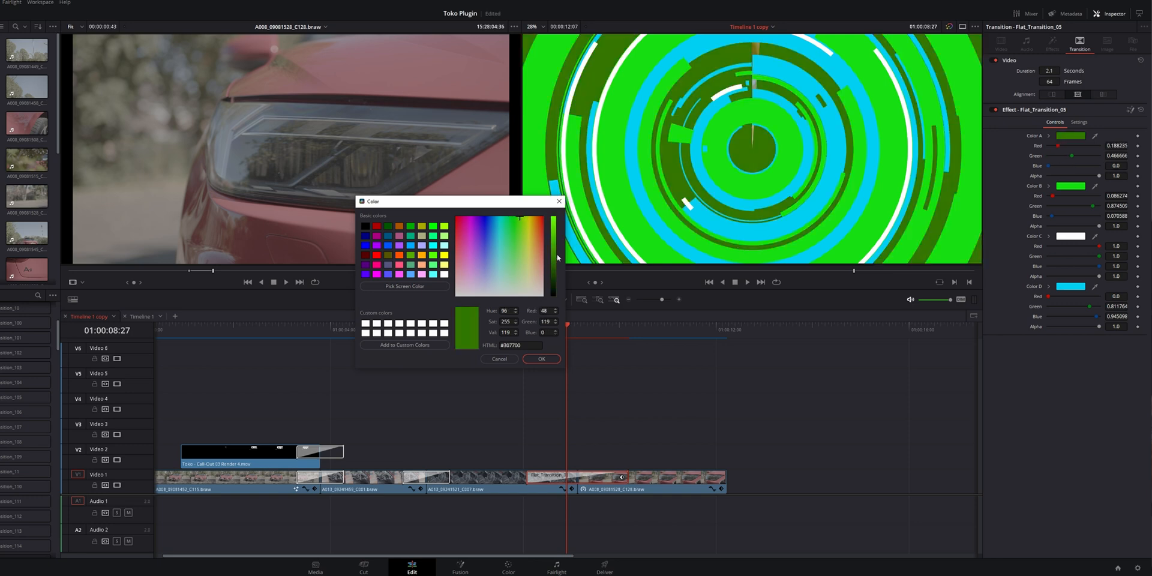
left_click(541, 359)
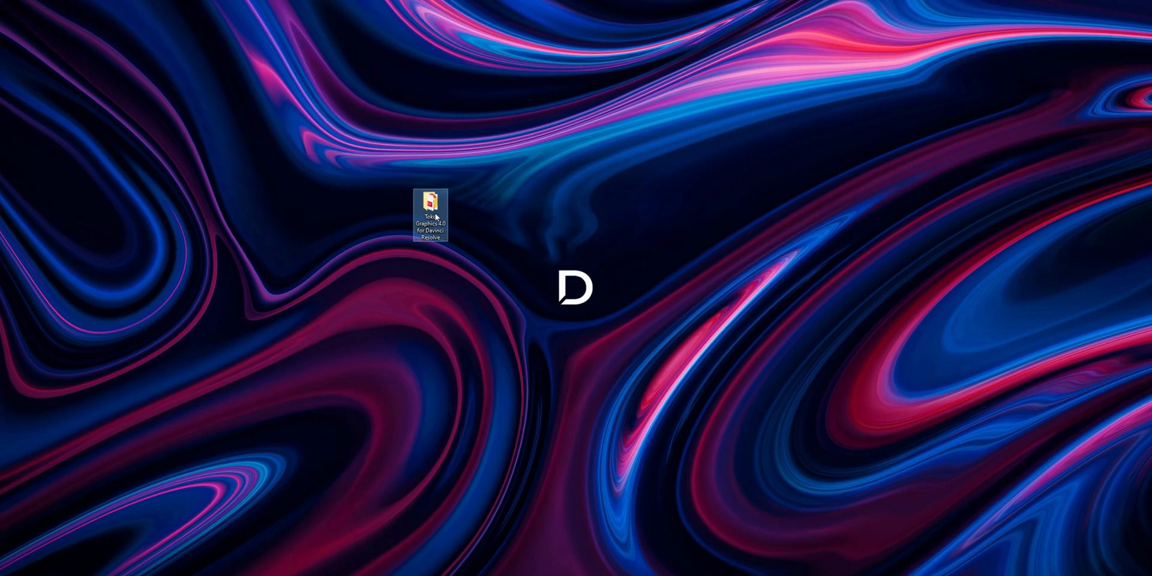
Run Toko Pack Installer.exe from 01. Toko Installer and proceed past the licence agreement.
double_click(429, 201)
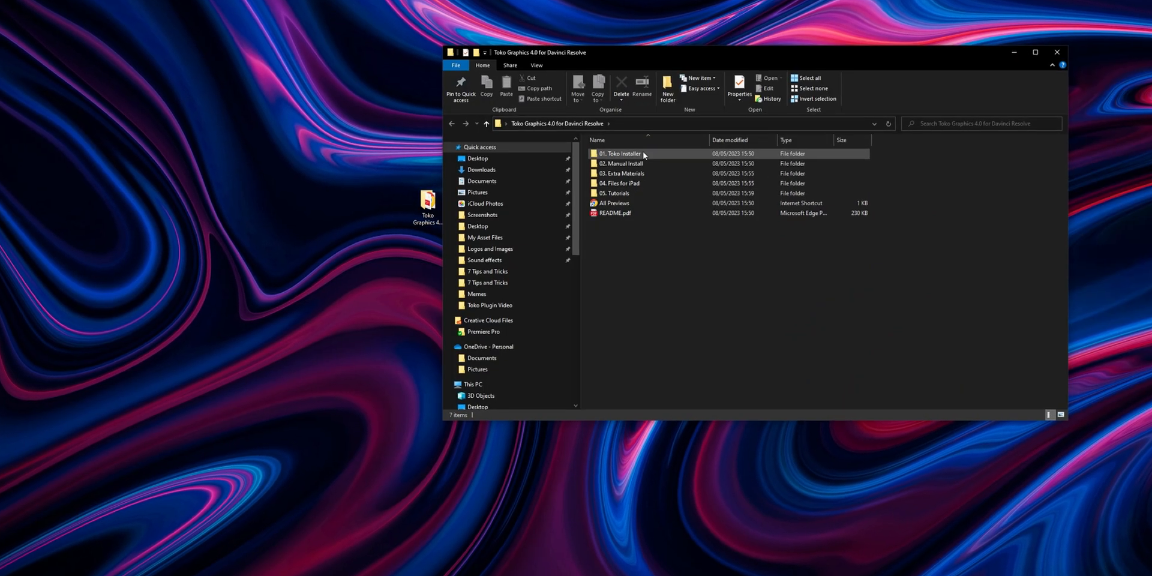
double_click(624, 153)
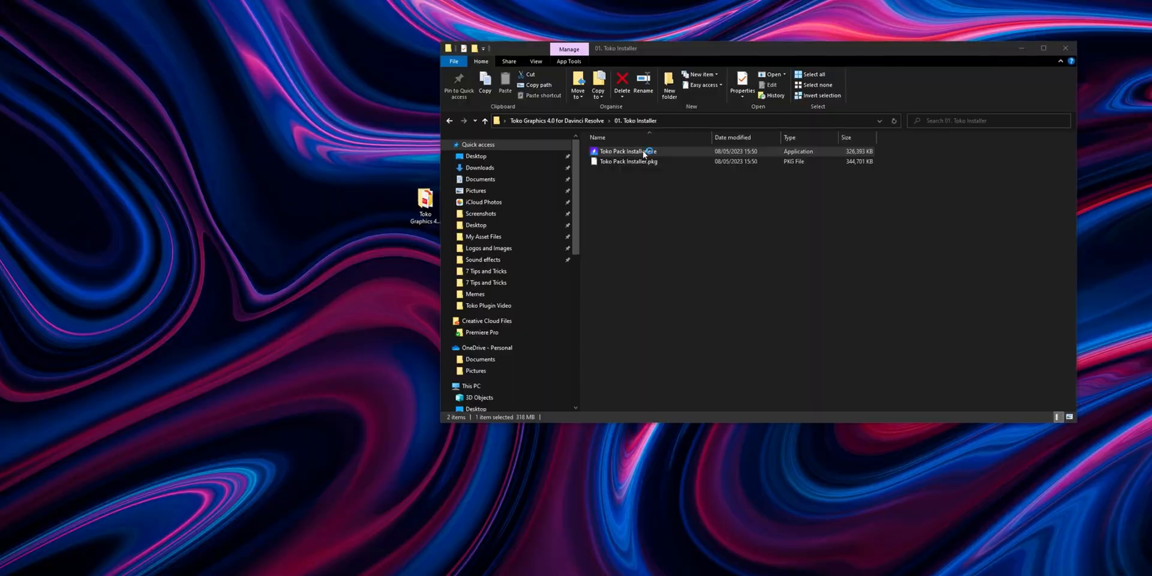
double_click(627, 151)
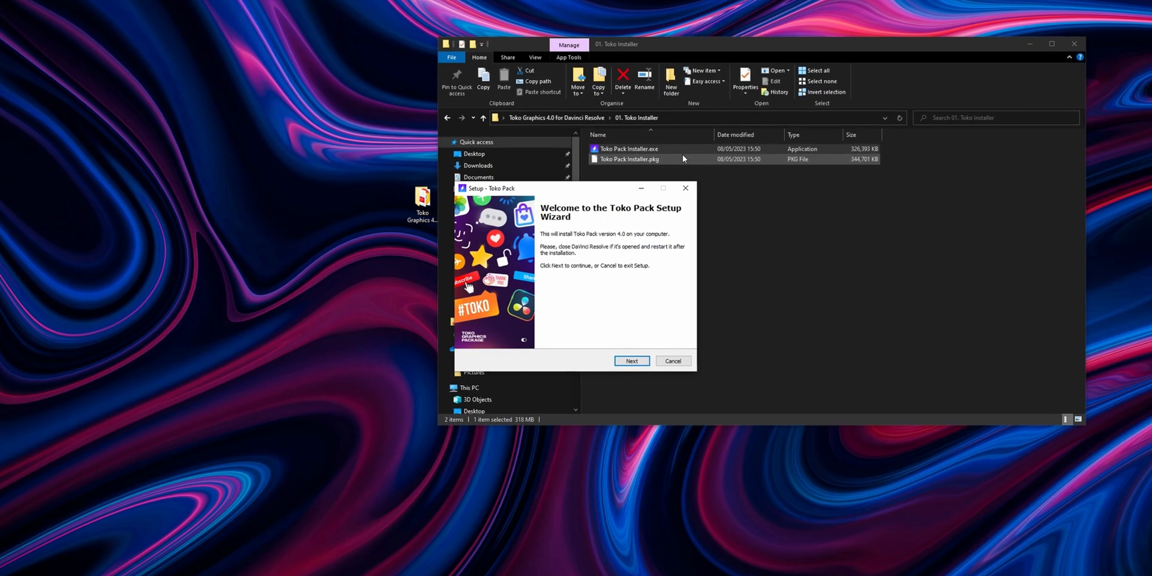
left_click(631, 361)
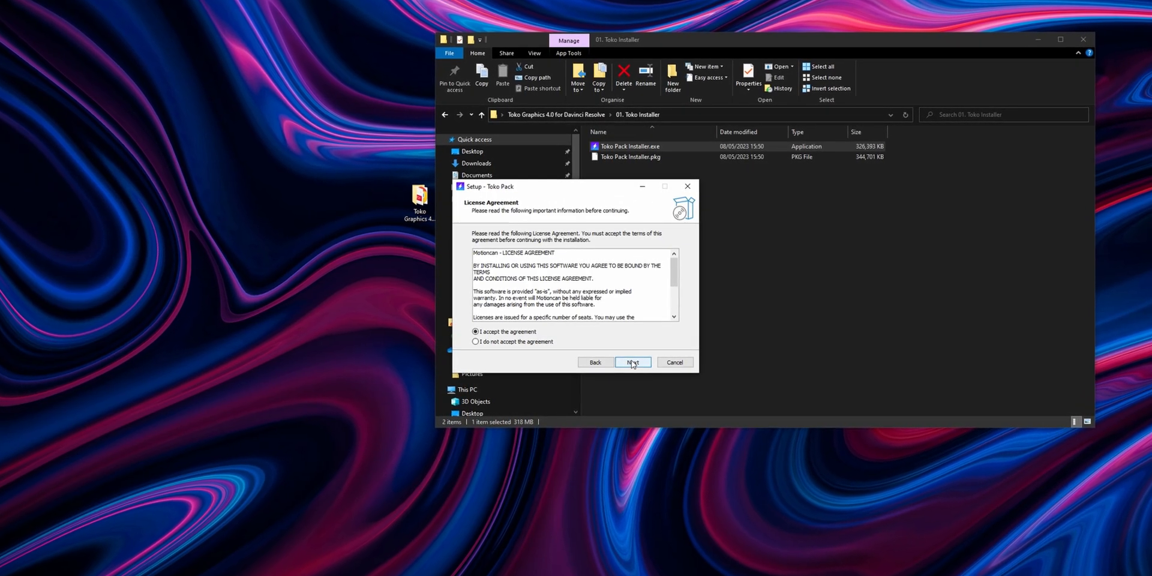
left_click(633, 363)
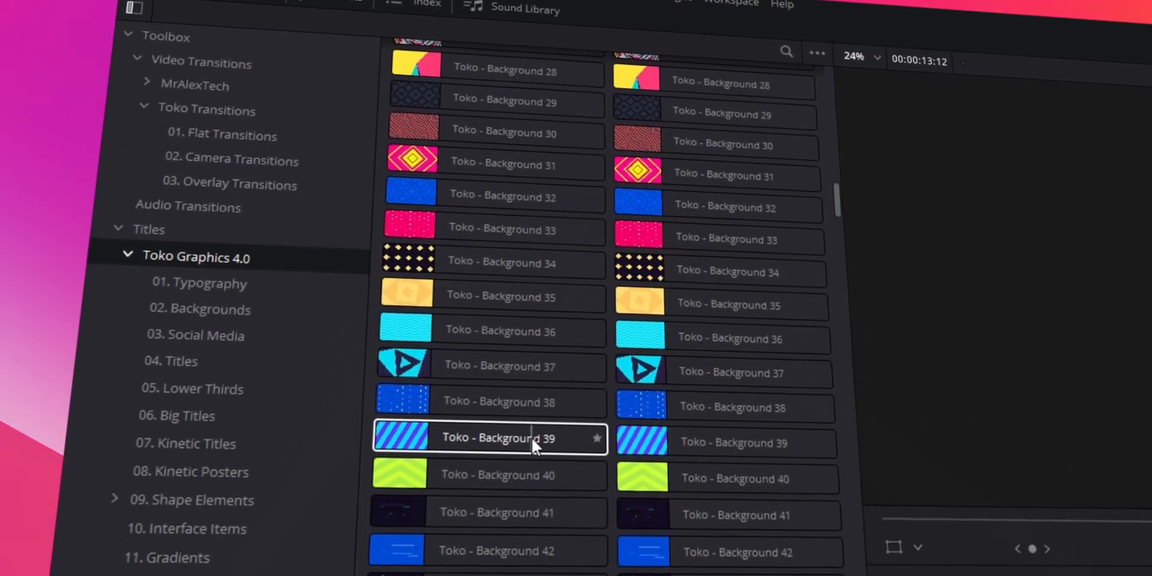
scroll("down", 3)
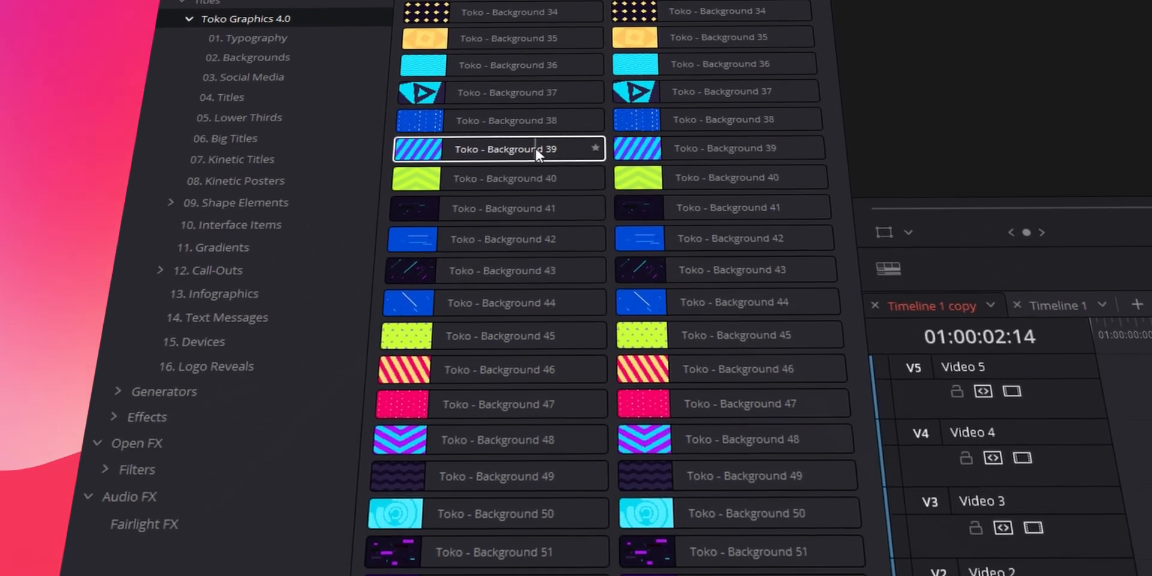
scroll("down", 3)
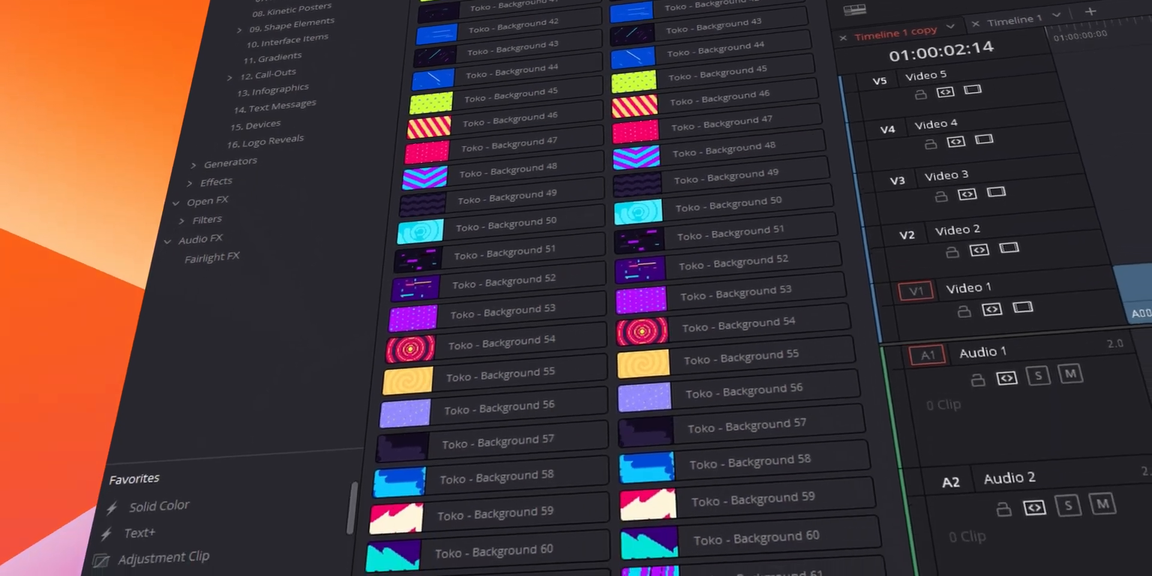